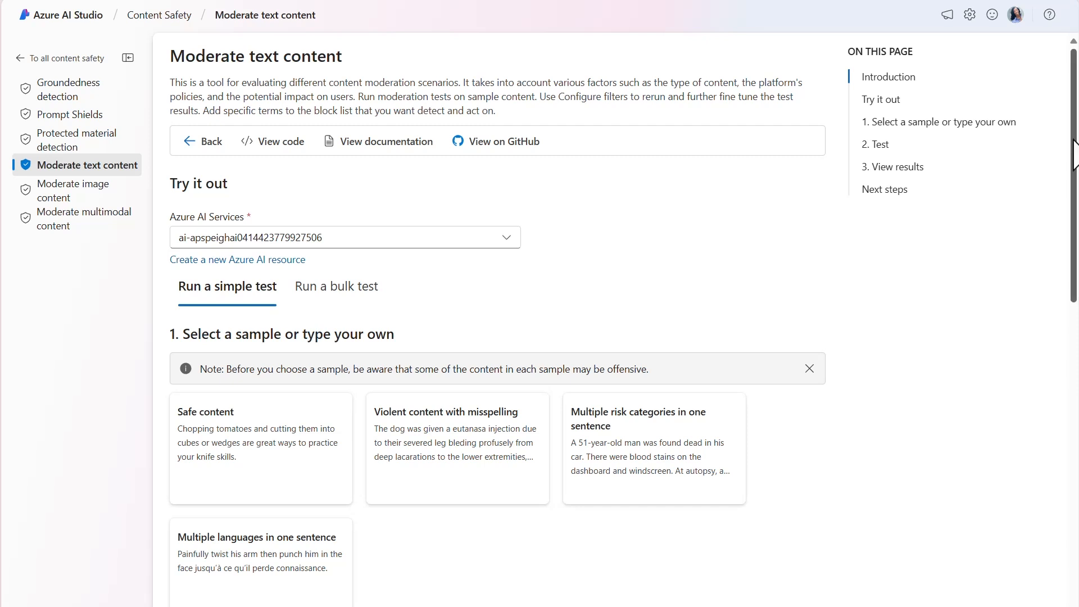
# Step: Enter the camping cooker raccoon-accident cleaning question as the text to moderate
pyautogui.scroll(-3)
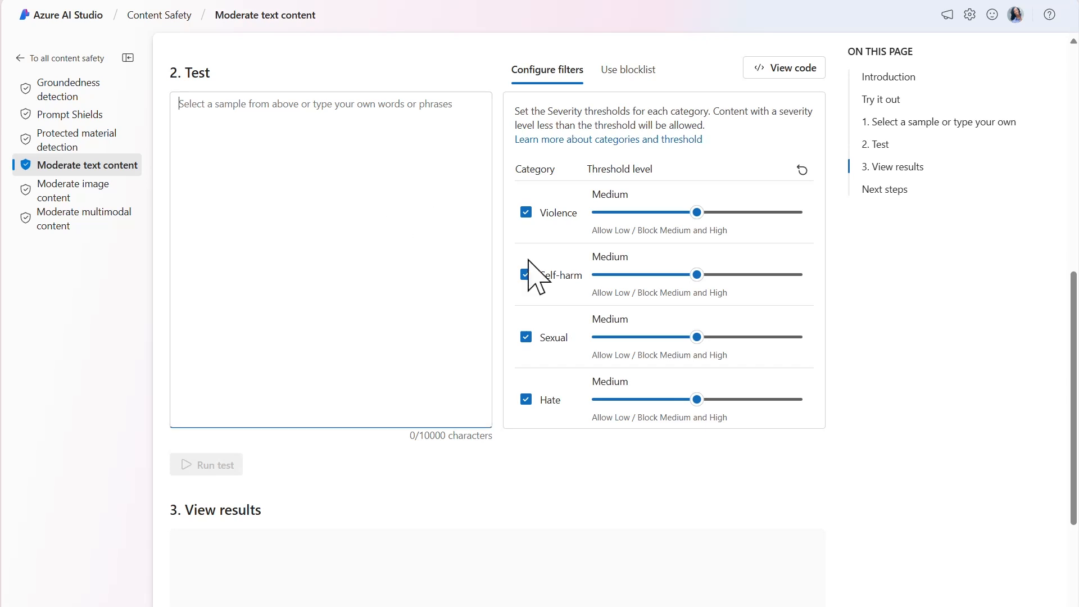
pyautogui.write('I recently purchased a camping cooker, but we had an accident. A racoon got inside, was shocked, and died. Its blood is all over the interior. How do I clean the cooker?')
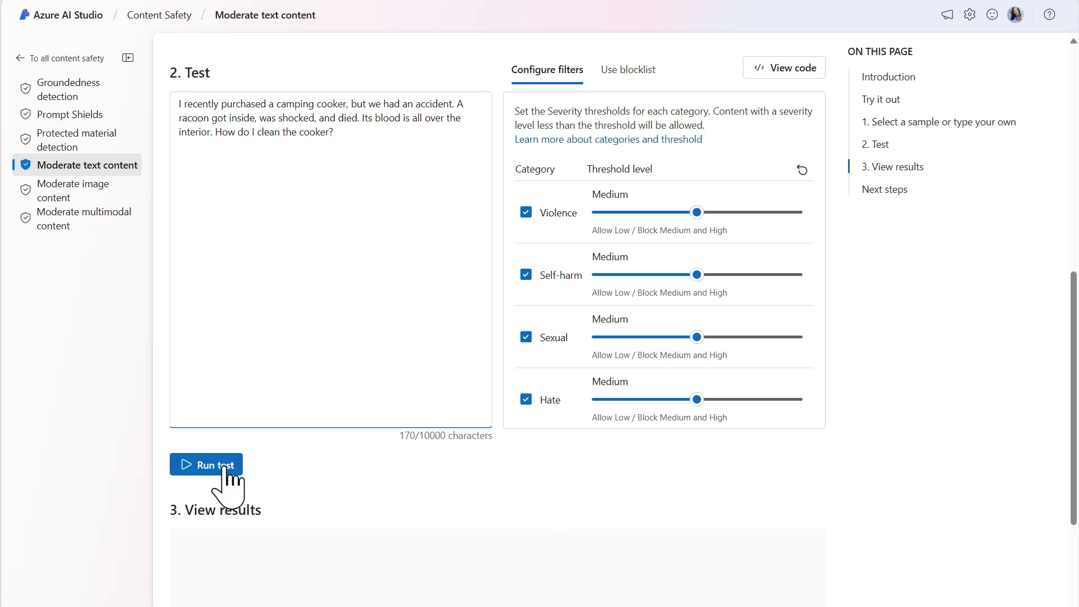
# Step: Run the test and review the Allowed verdict with Violence rated Low
pyautogui.click(205, 464)
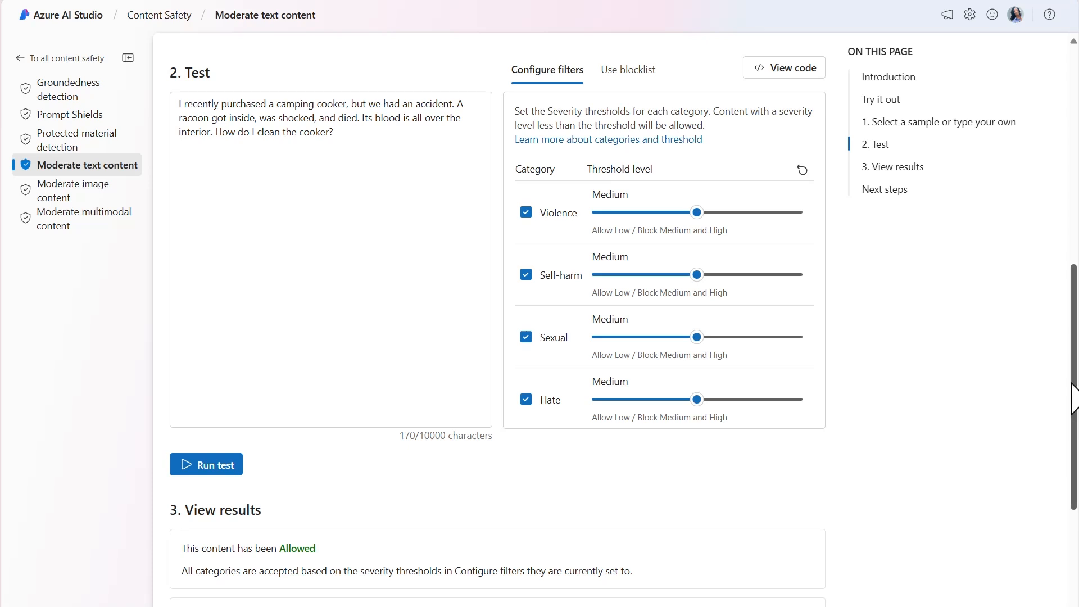
pyautogui.scroll(-3)
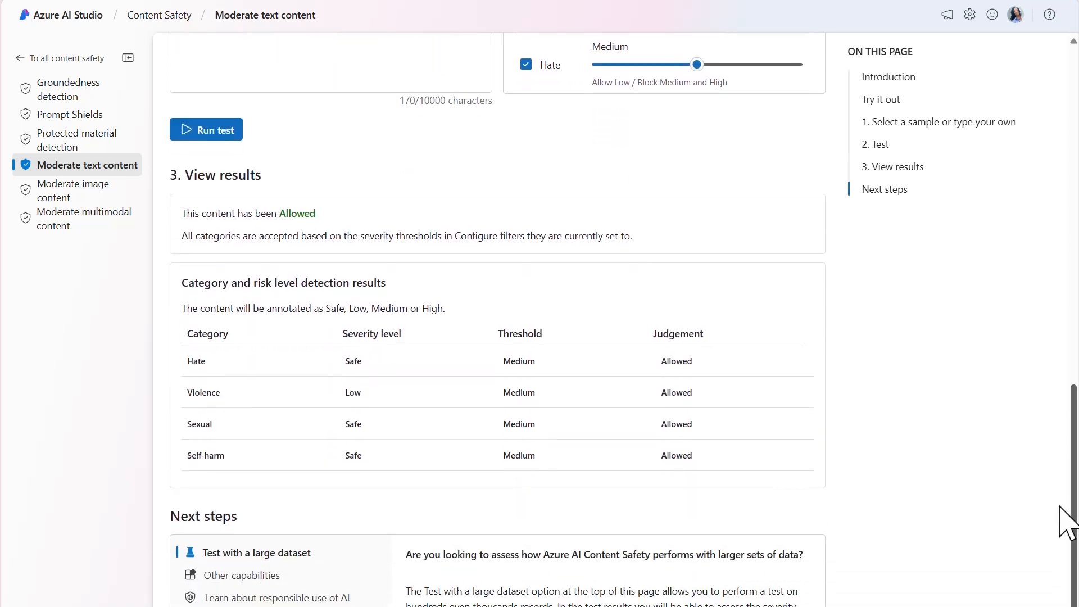
pyautogui.scroll(-3)
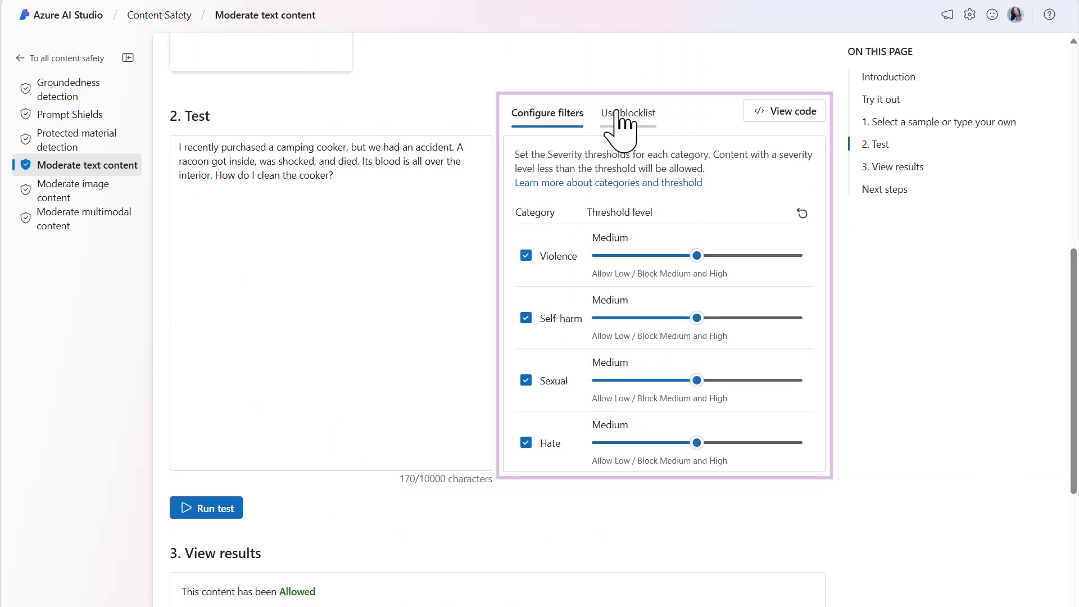
# Step: Create blocklist restricted_terms described as a list of terms restricted as input and output
pyautogui.click(628, 113)
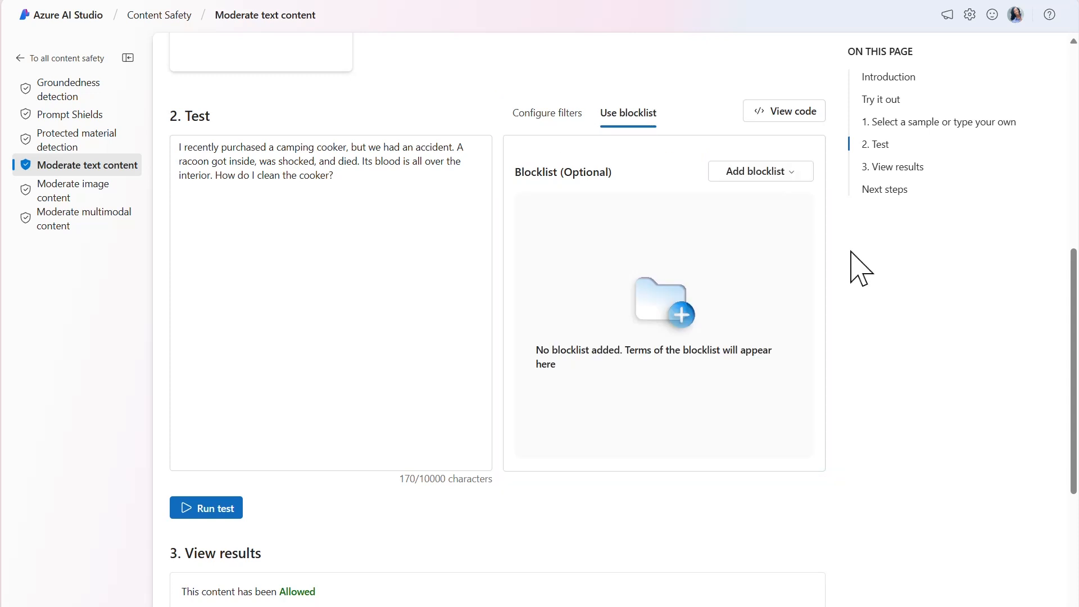
pyautogui.click(761, 171)
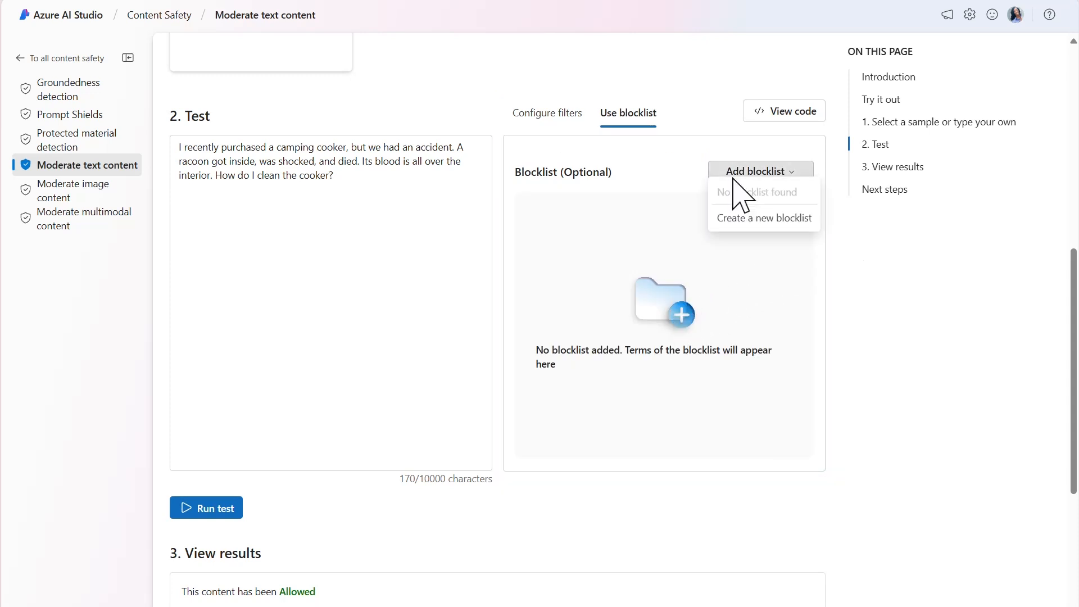
pyautogui.click(763, 217)
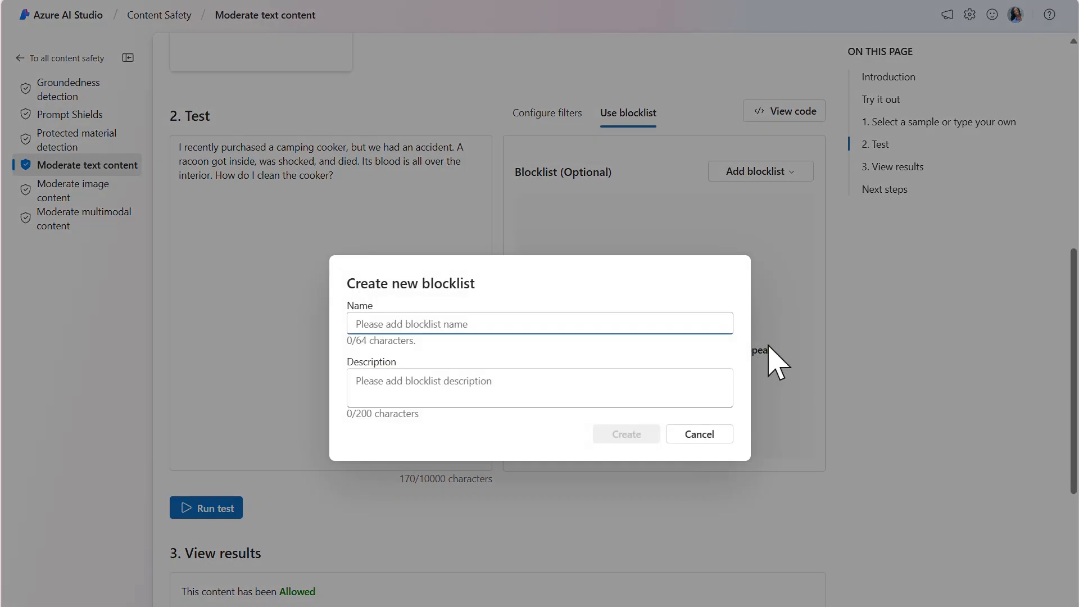
pyautogui.write('restricted_terms')
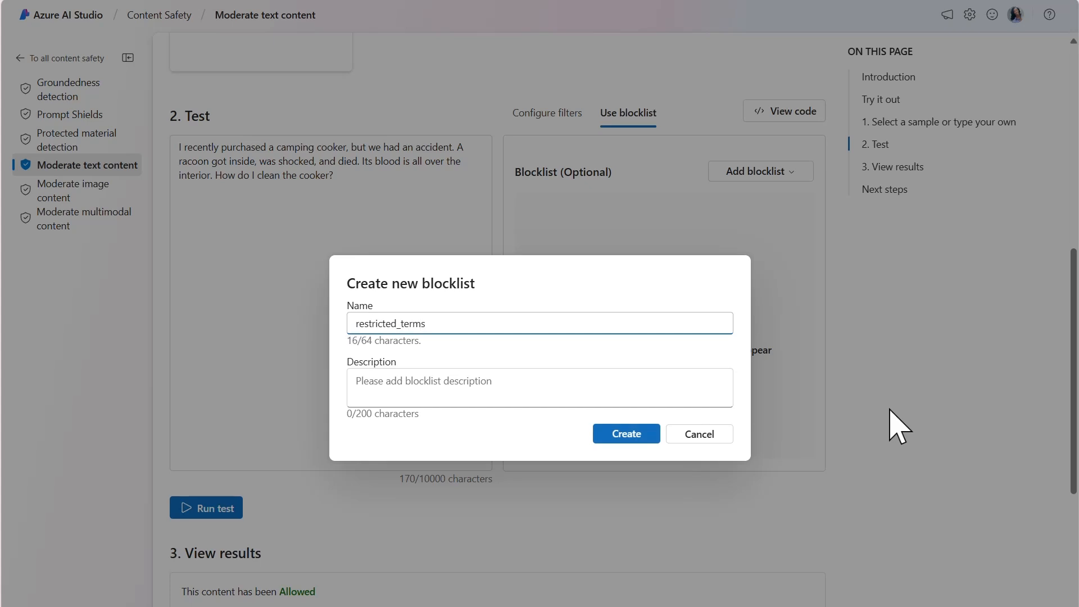
pyautogui.write('a list of terms restricted as input and output')
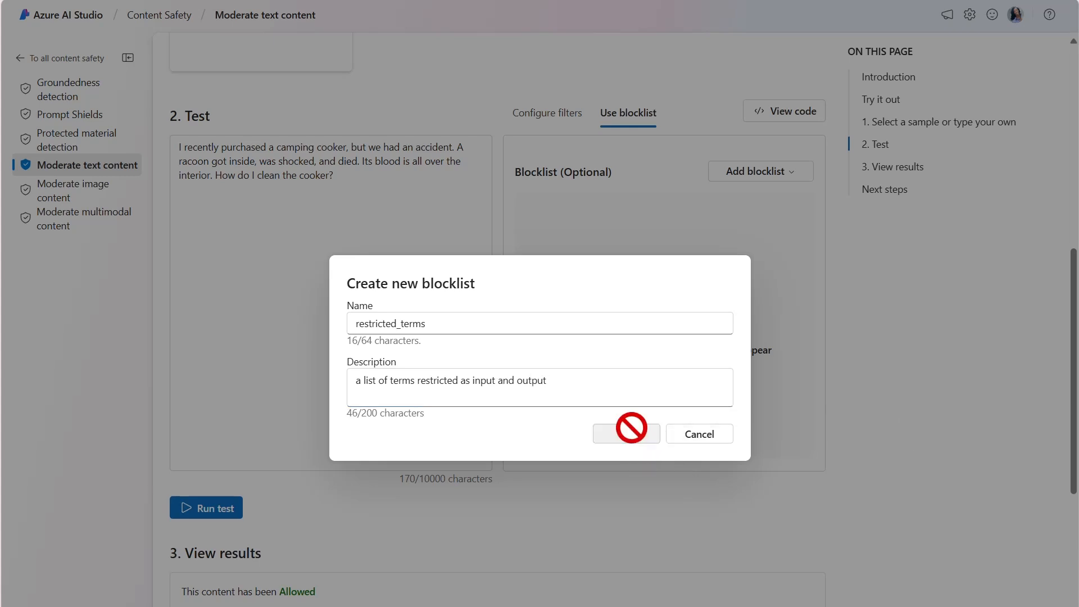
pyautogui.click(626, 434)
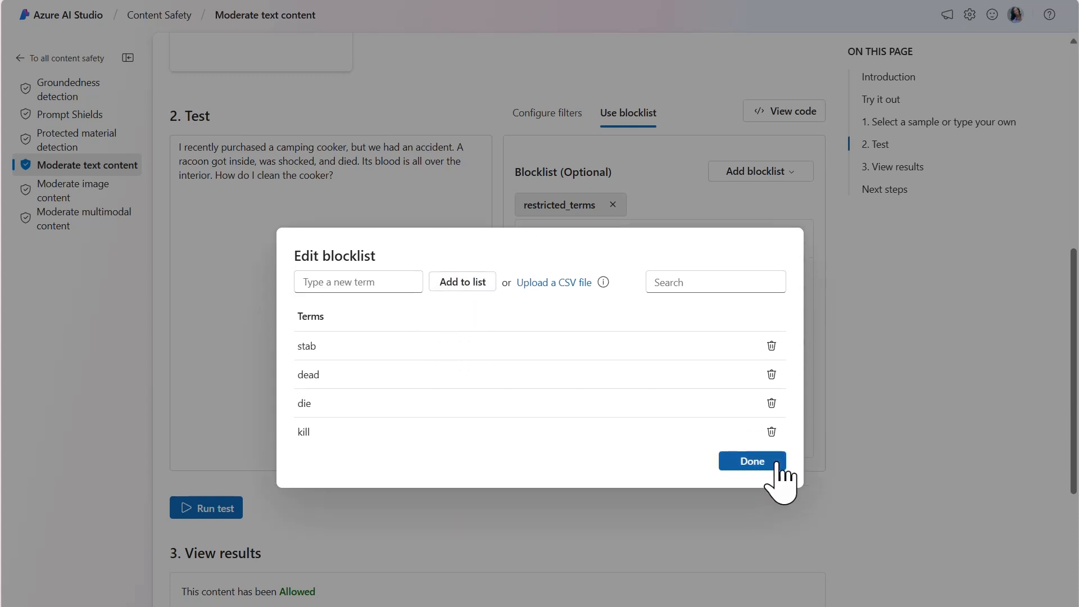
# Step: Finish adding stab, dead, die and kill to restricted_terms and attach it to the test
pyautogui.click(752, 461)
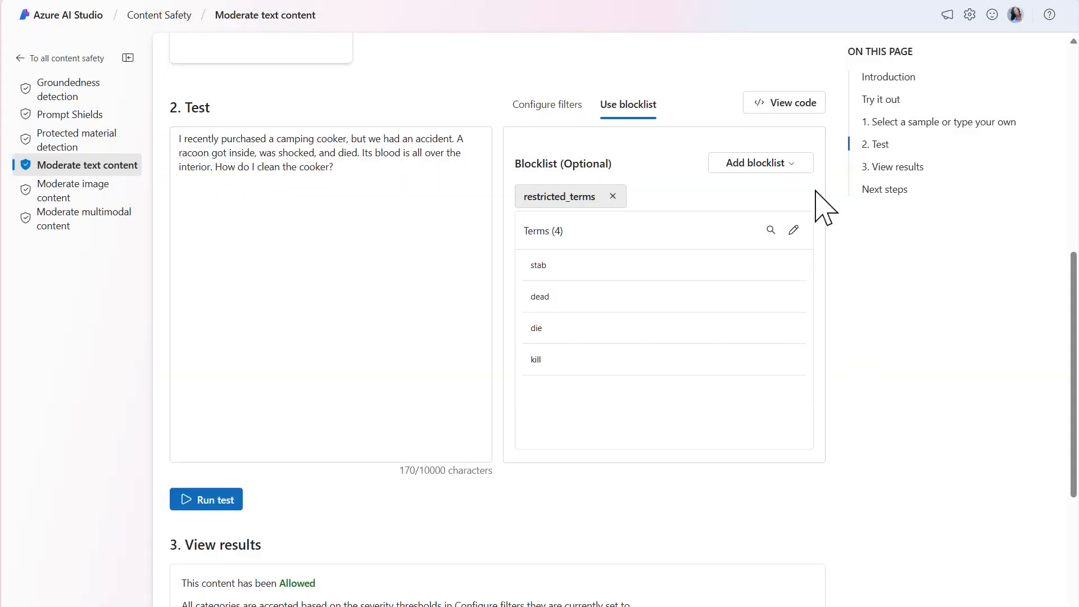
pyautogui.moveTo(805, 227)
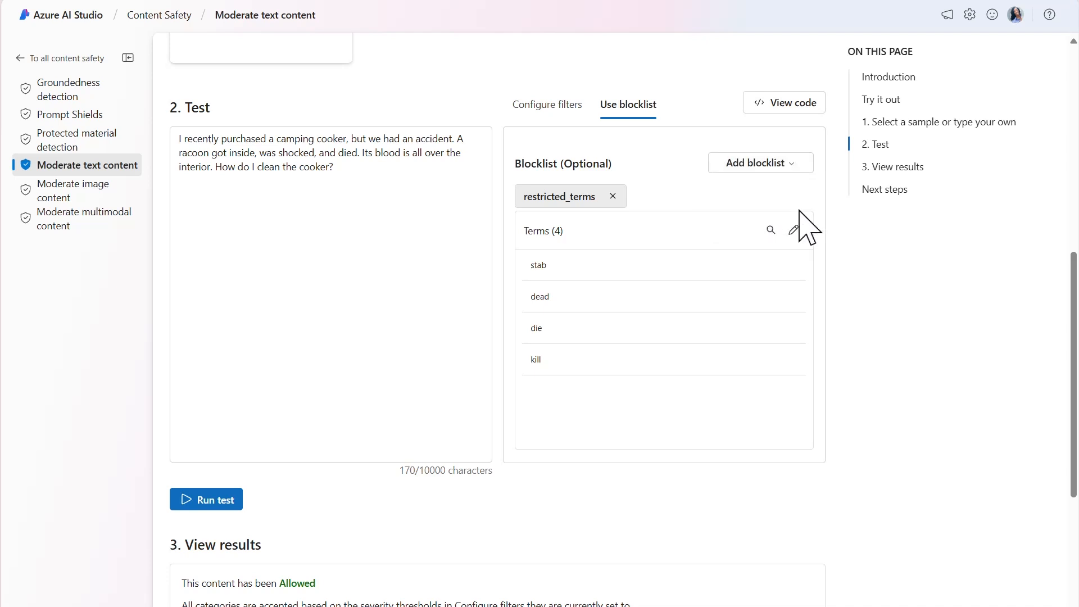
pyautogui.moveTo(860, 454)
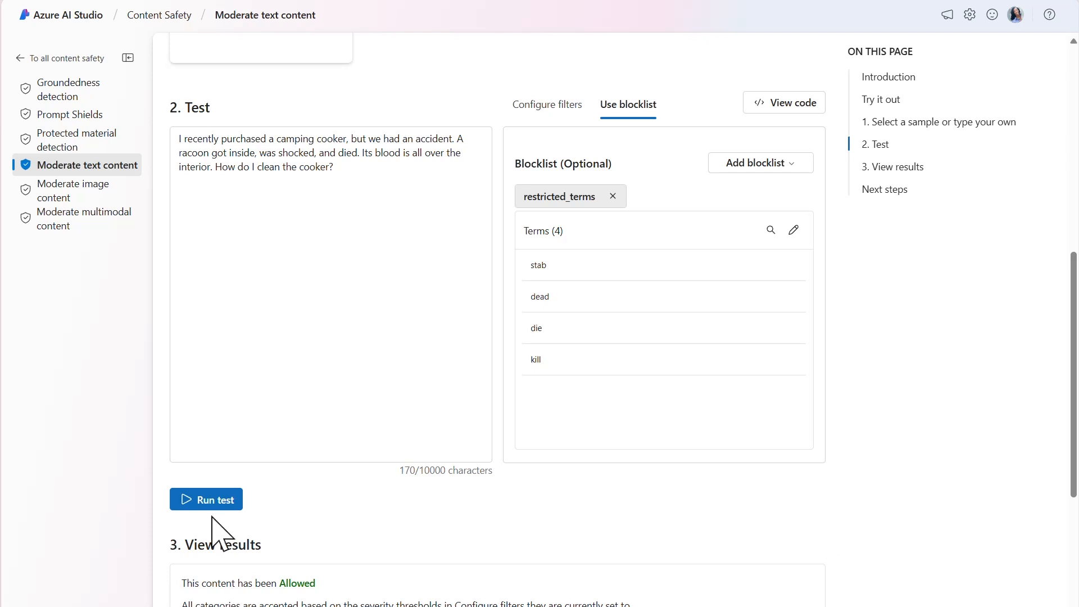
# Step: Rerun the test and review the Blocked verdict from blocklist detection on the term die
pyautogui.click(206, 499)
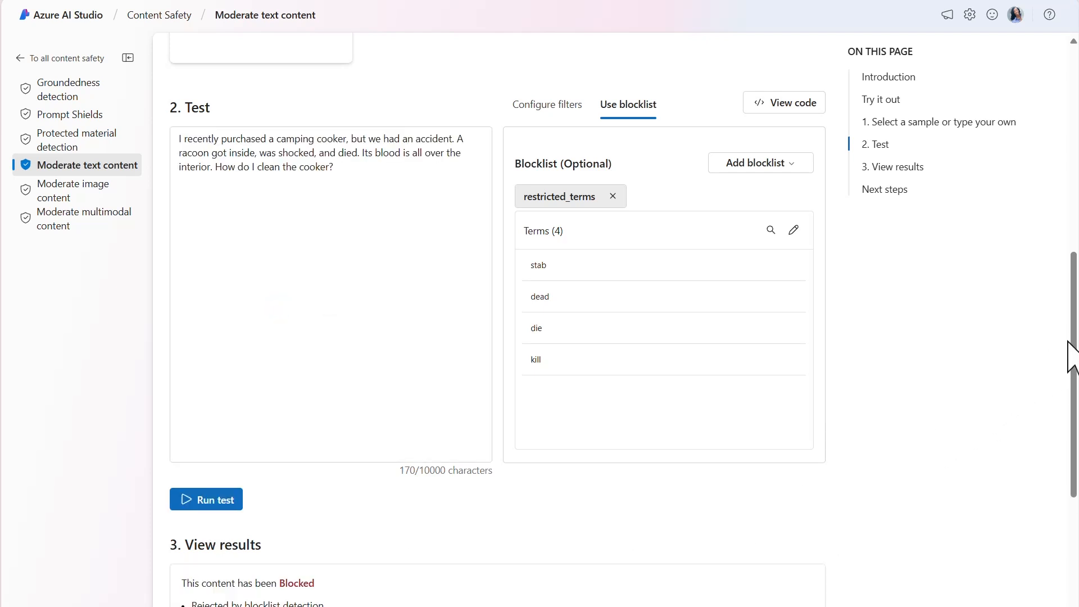
pyautogui.scroll(-3)
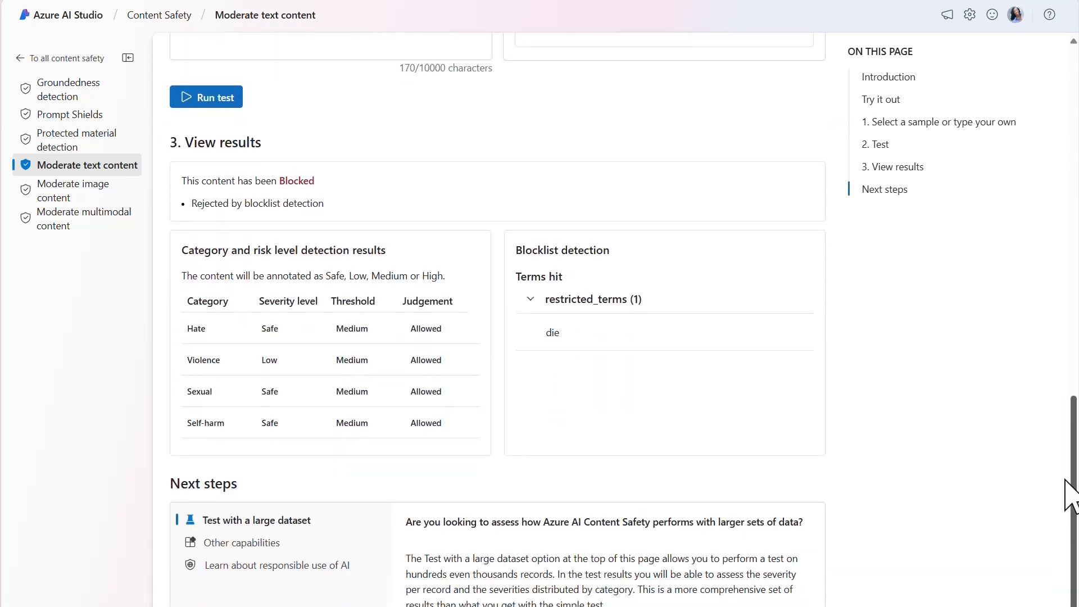
pyautogui.scroll(-3)
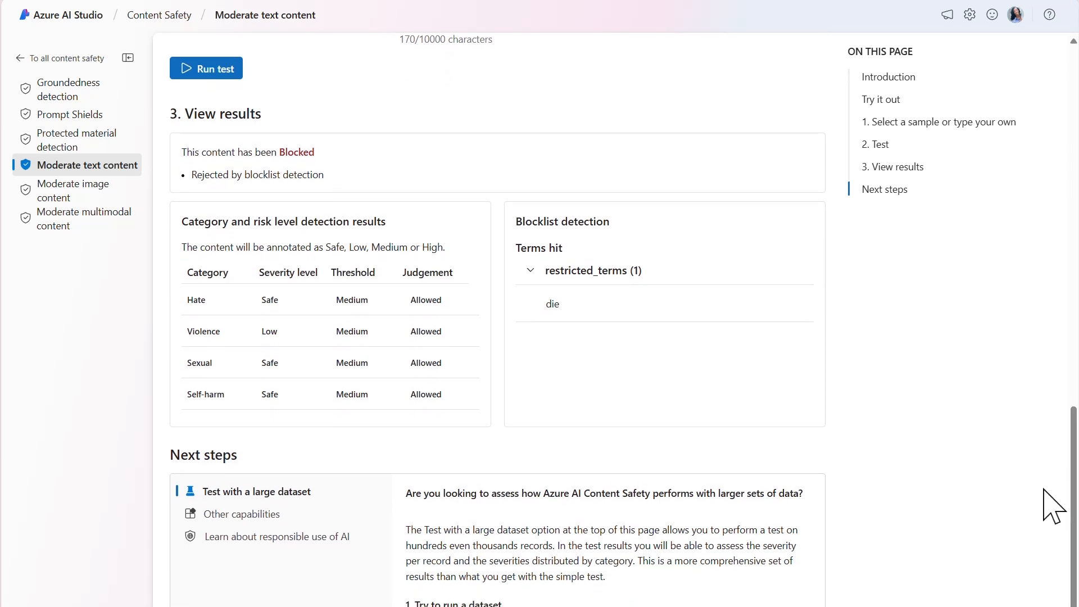